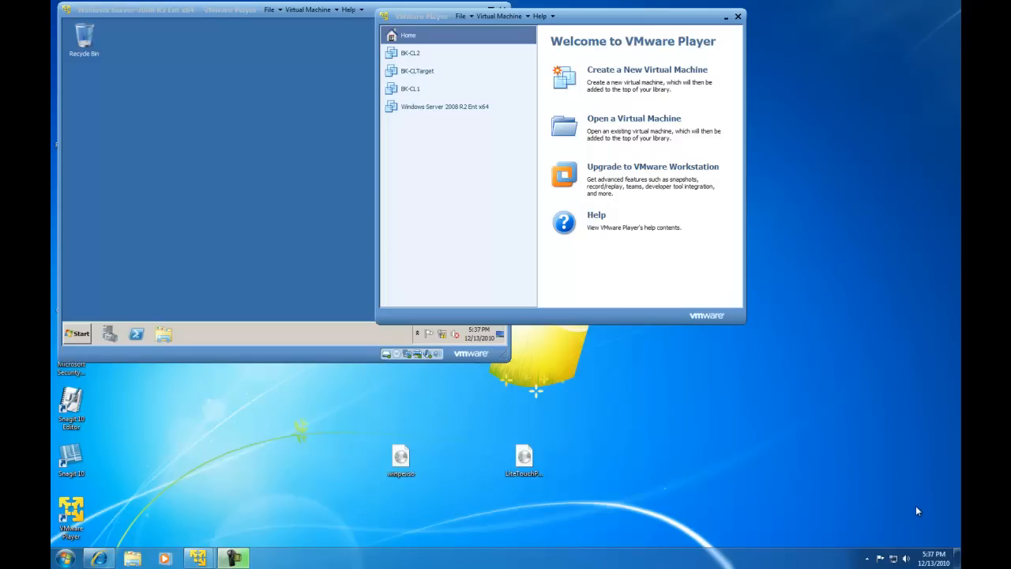
pyautogui.moveTo(686, 151)
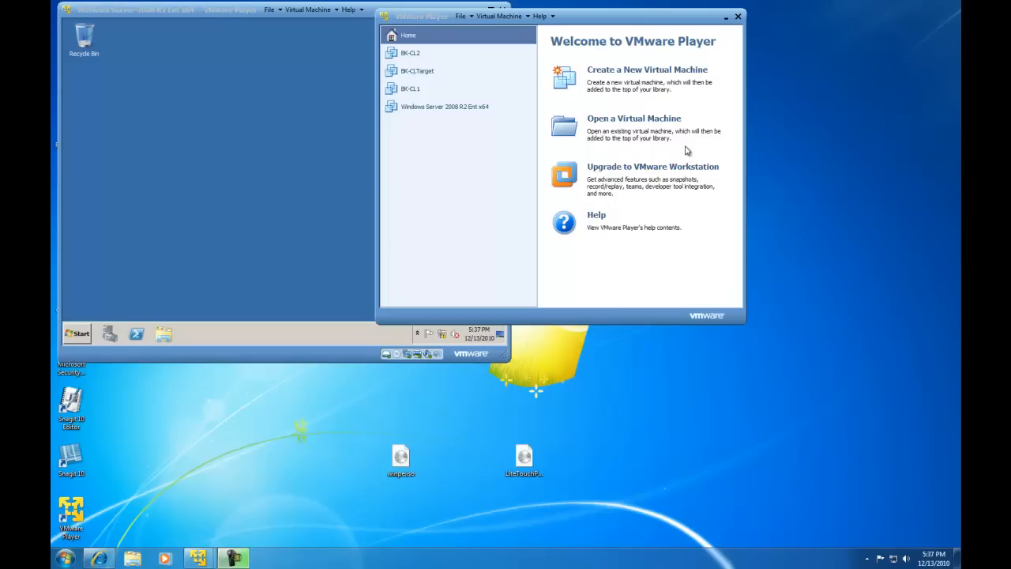
pyautogui.moveTo(415, 183)
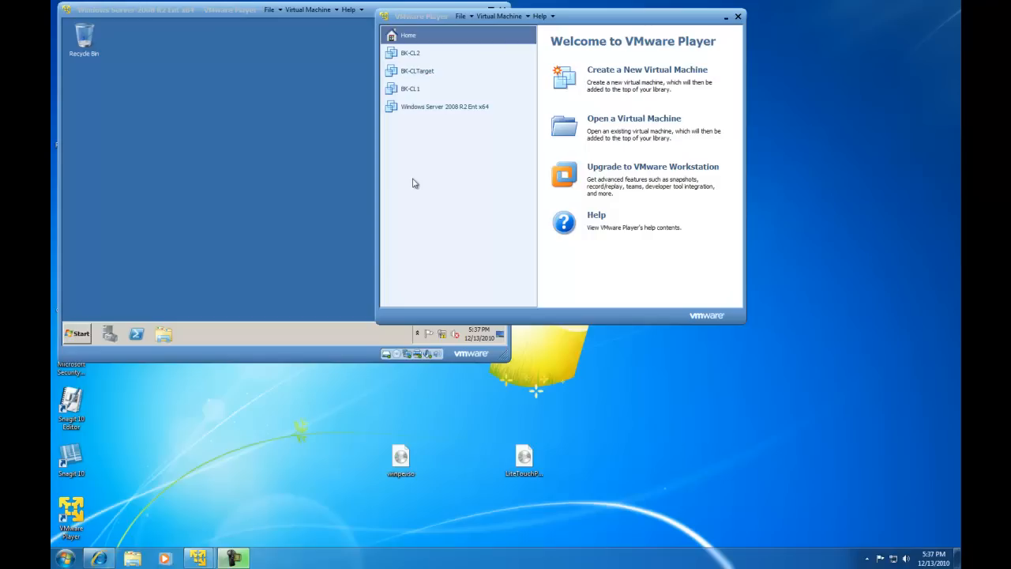
pyautogui.moveTo(431, 150)
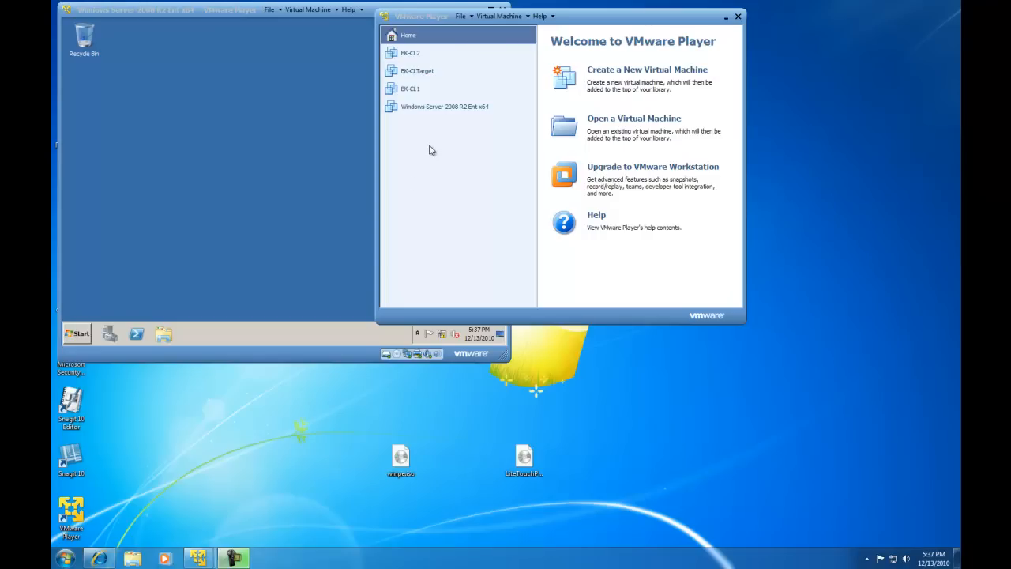
pyautogui.moveTo(409, 101)
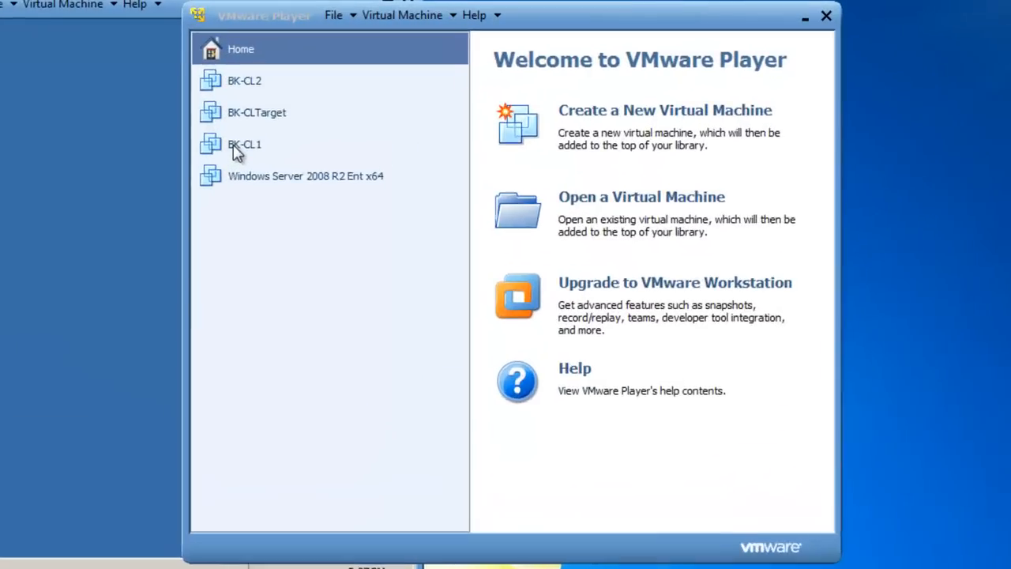
# - Open BK-CL1's 40 GB SCSI hard disk settings and show its disk utilities
pyautogui.click(244, 143)
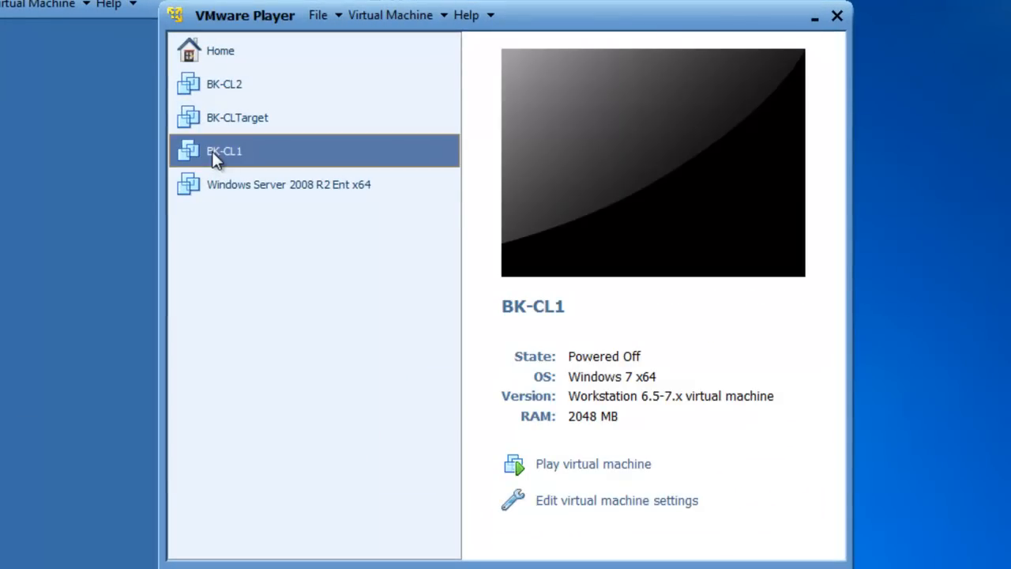
pyautogui.moveTo(560, 505)
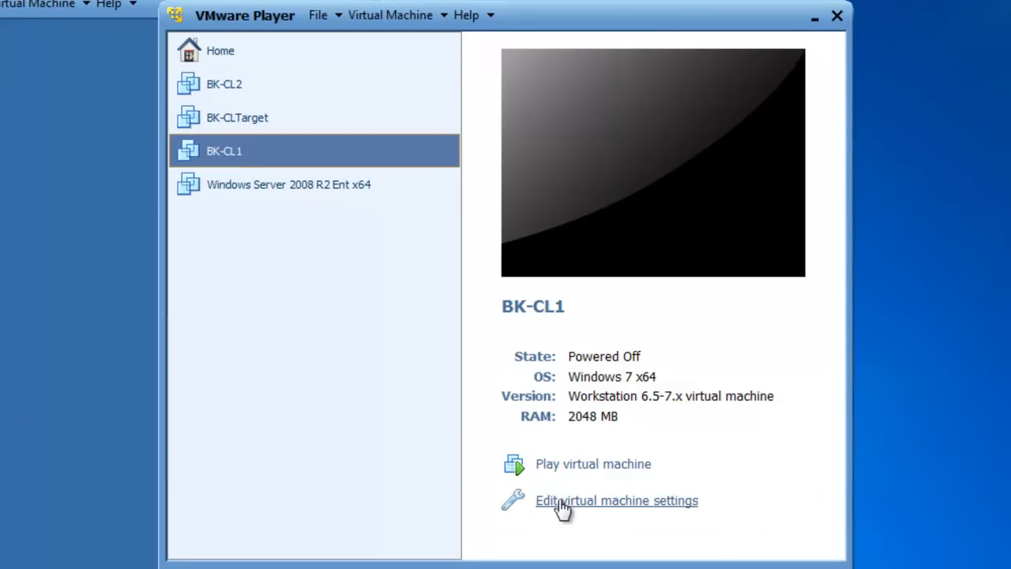
pyautogui.click(616, 500)
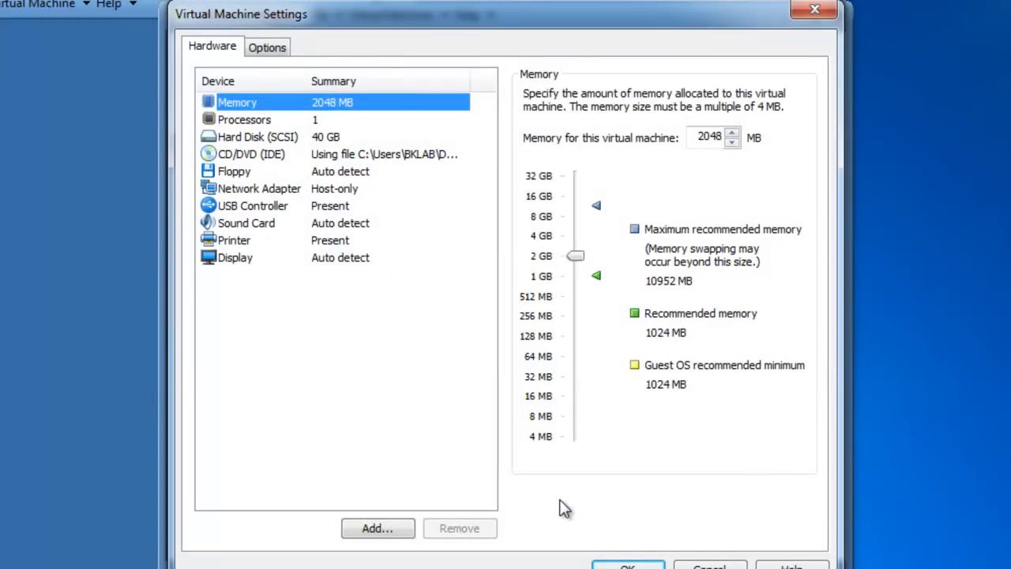
pyautogui.moveTo(386, 376)
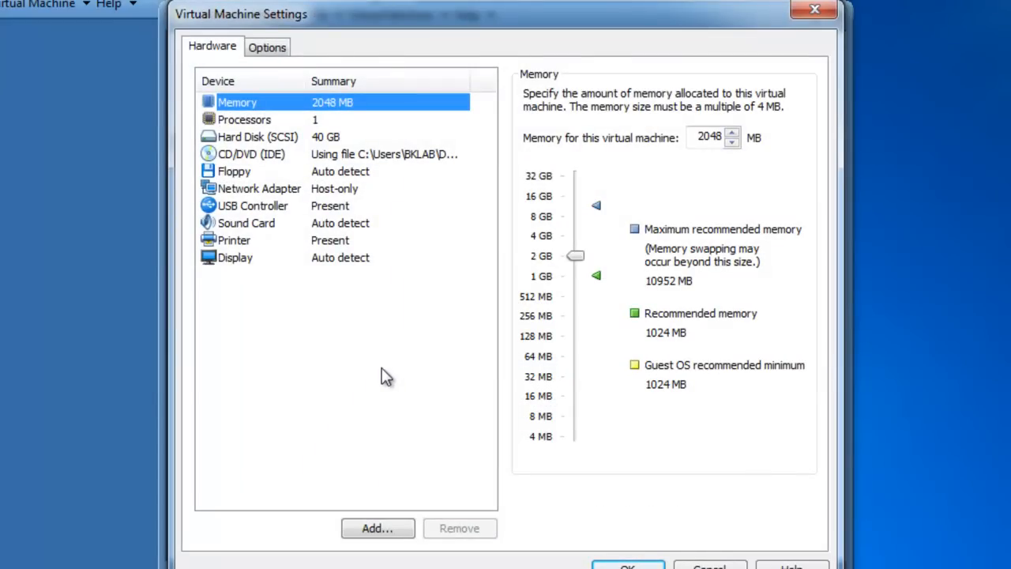
pyautogui.click(257, 136)
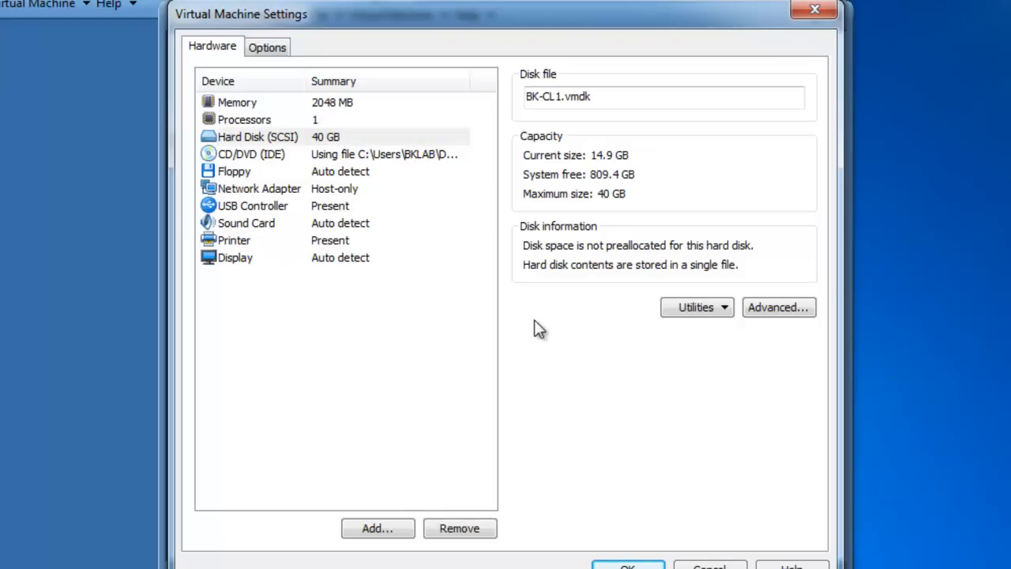
pyautogui.click(696, 307)
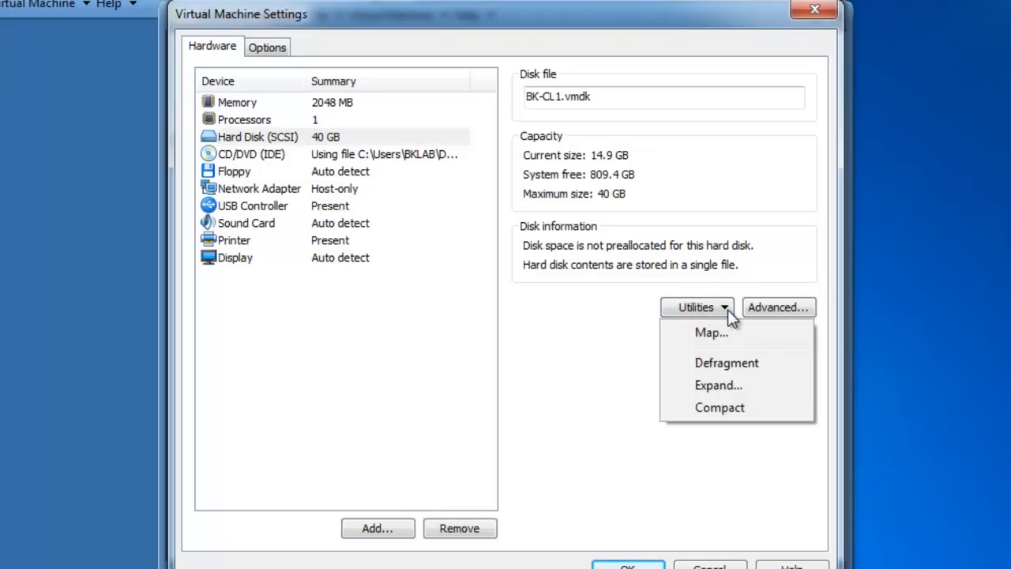
pyautogui.moveTo(730, 391)
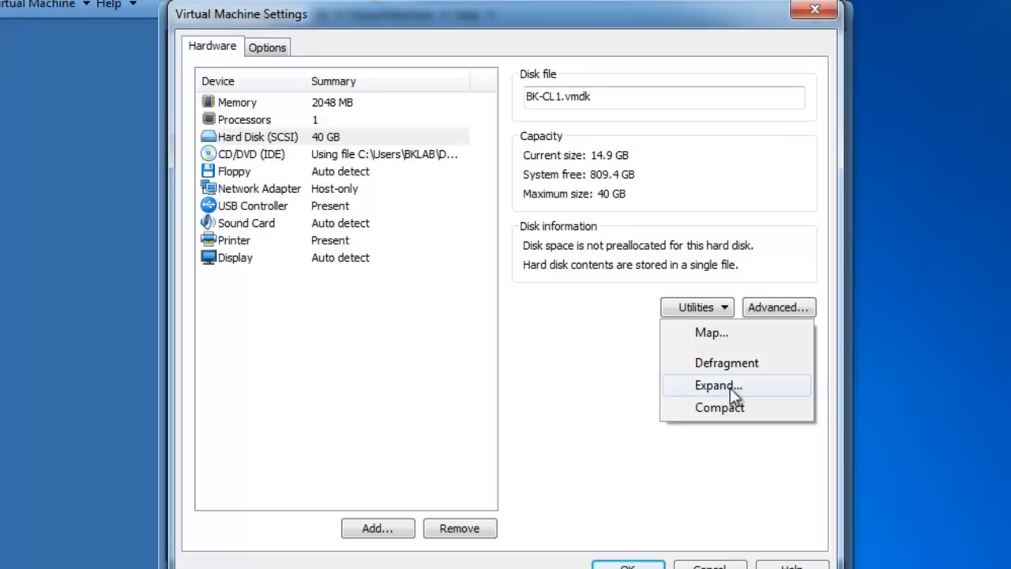
# - Expand BK-CL1's virtual disk maximum size from 40 GB to 50.0 GB
pyautogui.click(717, 385)
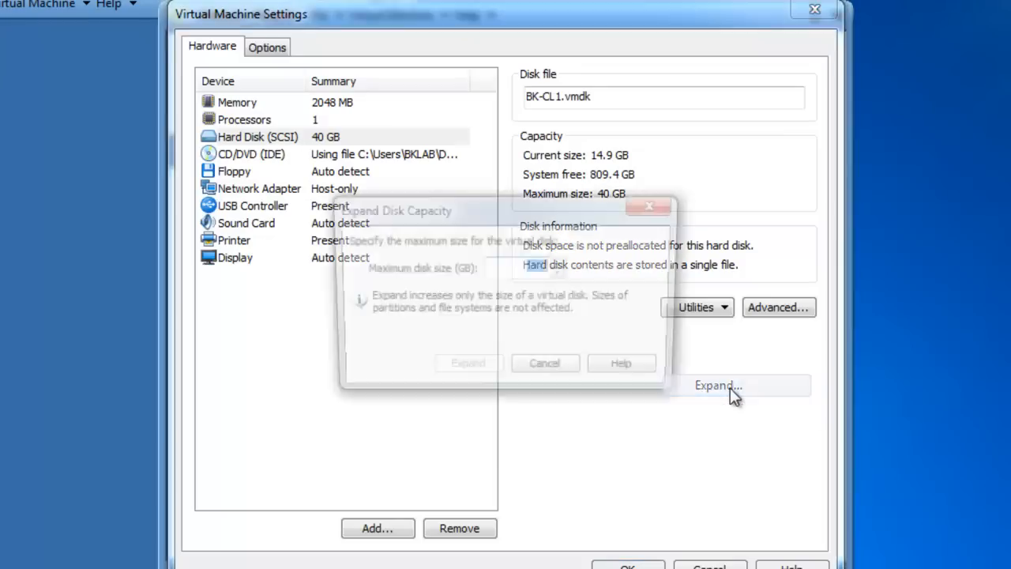
pyautogui.click(717, 385)
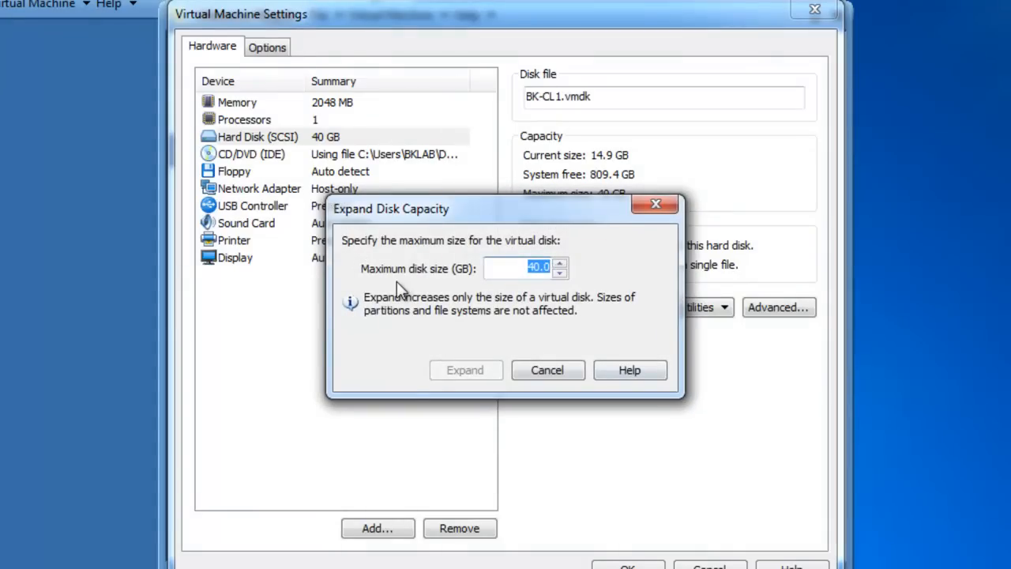
pyautogui.moveTo(518, 256)
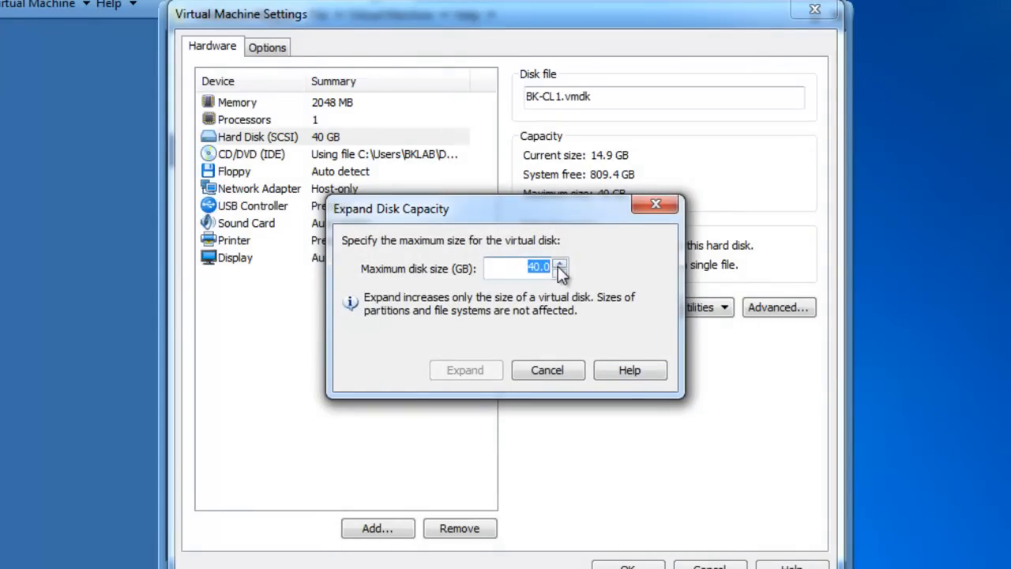
pyautogui.click(559, 262)
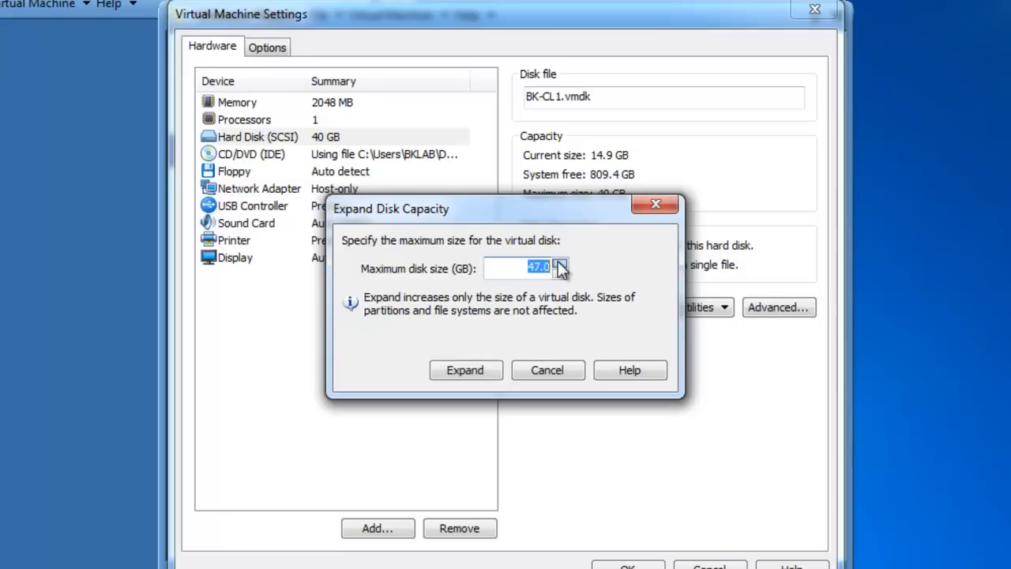
pyautogui.click(559, 261)
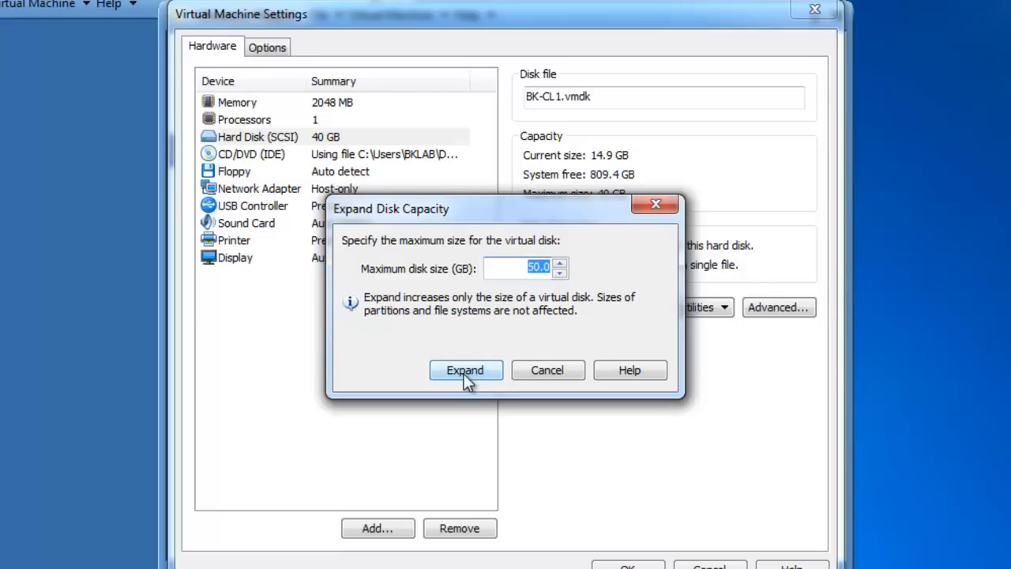
pyautogui.click(464, 369)
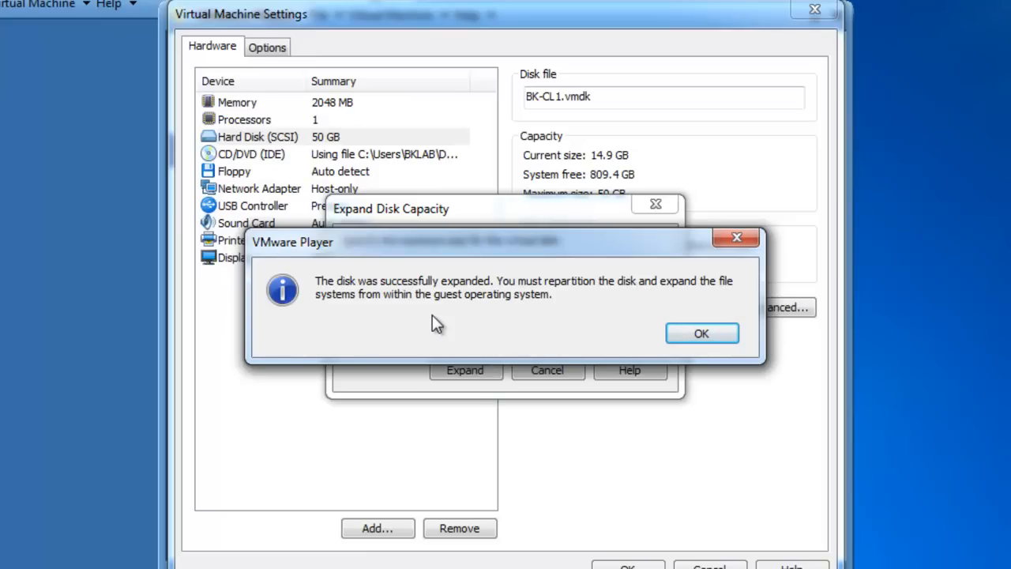
pyautogui.moveTo(681, 329)
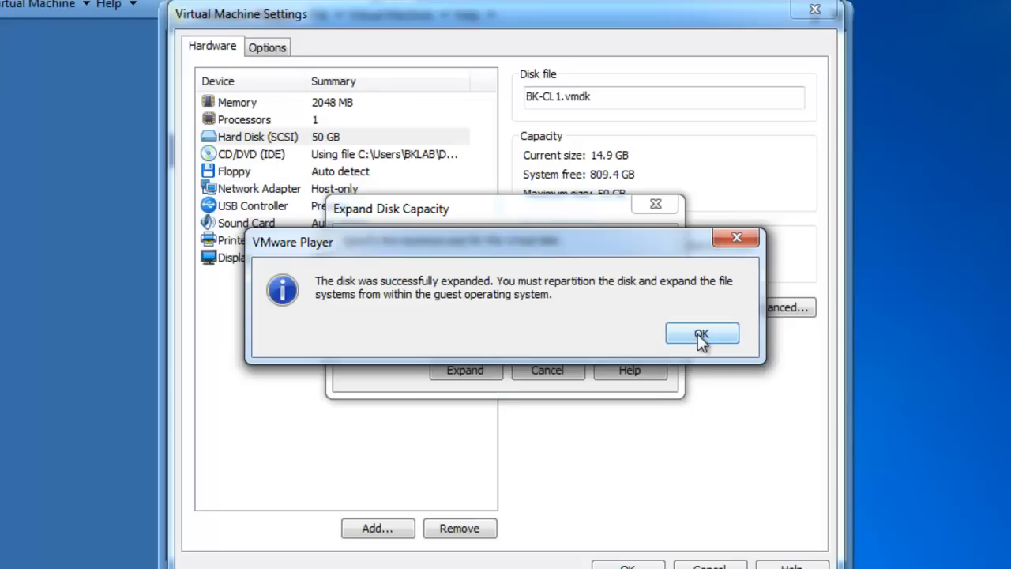
# - Dismiss the disk expansion success message with OK
pyautogui.click(702, 333)
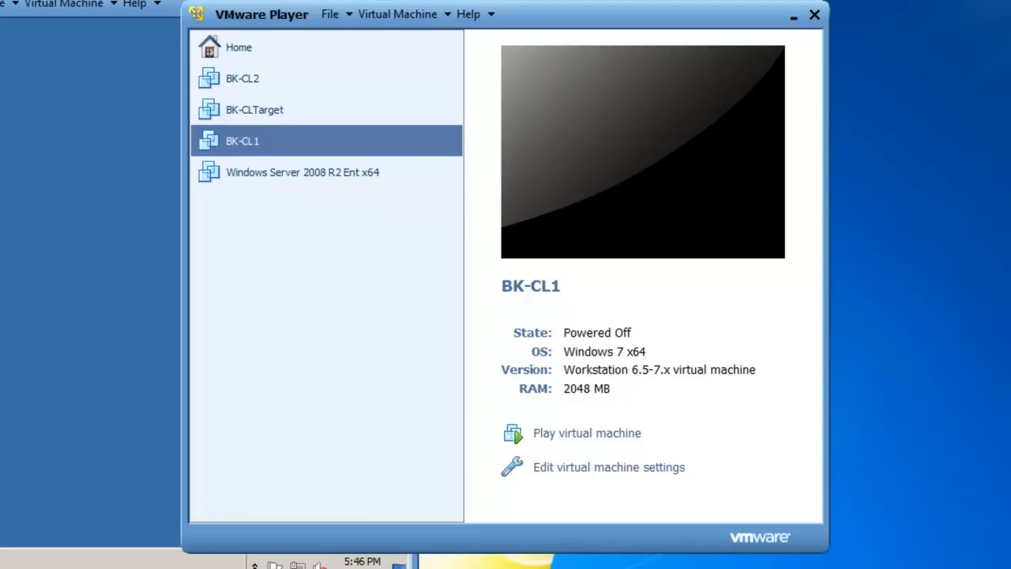
pyautogui.moveTo(576, 439)
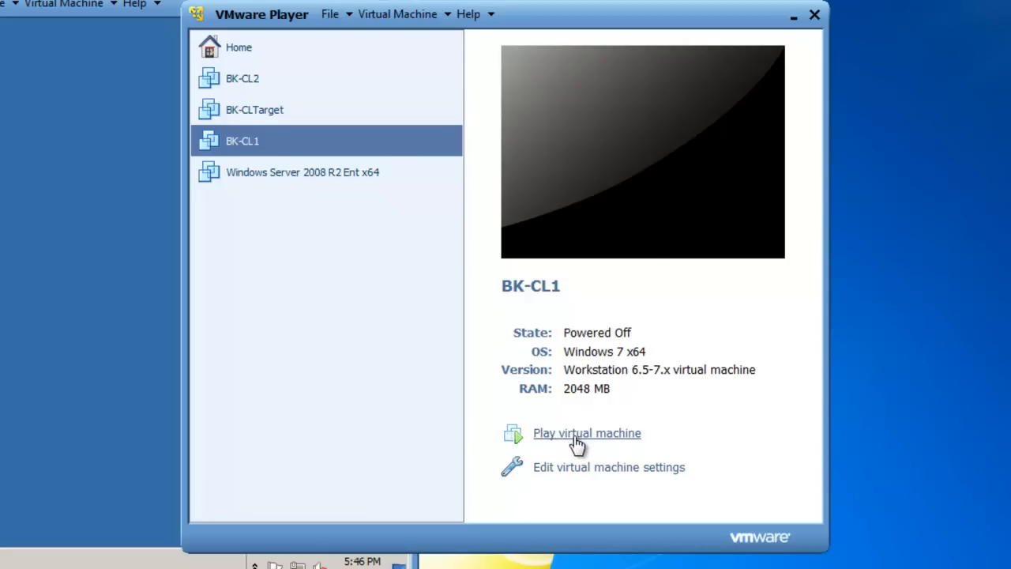
# - Power on BK-CL1 and send Ctrl+Alt+Delete at the Windows 7 logon screen
pyautogui.click(586, 433)
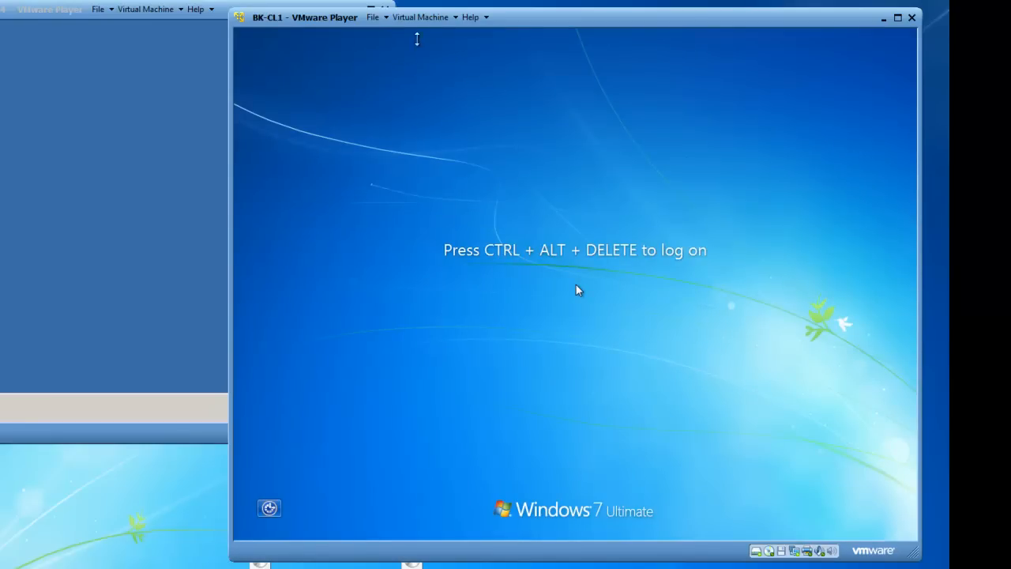
pyautogui.press('ctrl+alt+delete')
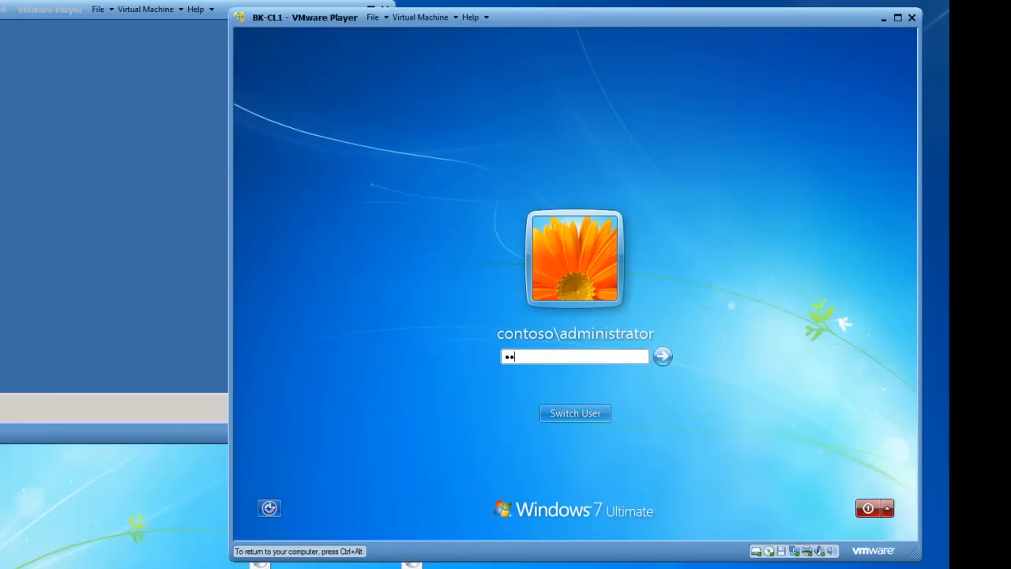
# - Log on to the Windows 7 guest and launch Control Panel from Start
pyautogui.click(661, 356)
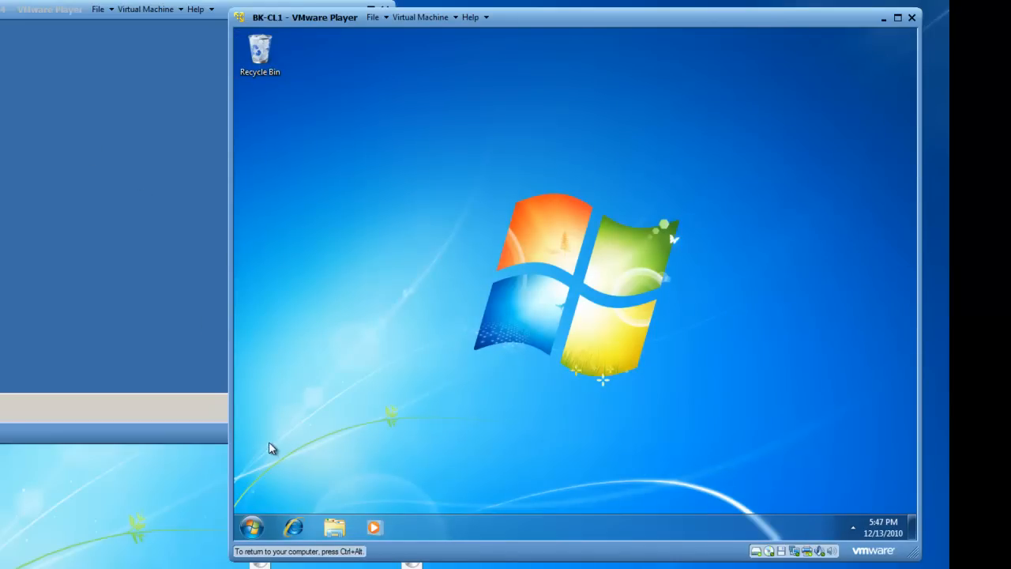
pyautogui.click(251, 527)
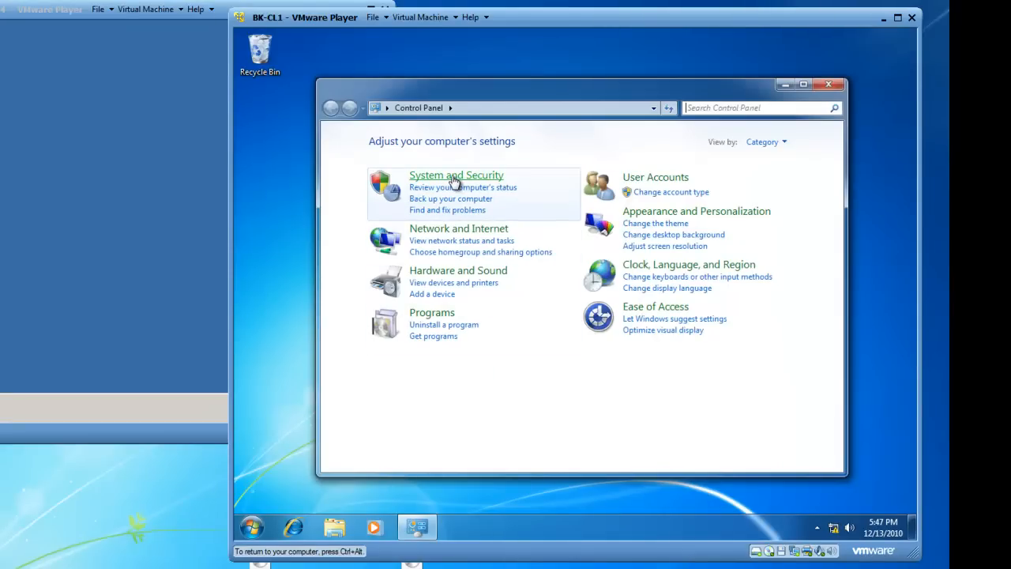
# - Launch Computer Management via System and Security and Administrative Tools
pyautogui.click(456, 174)
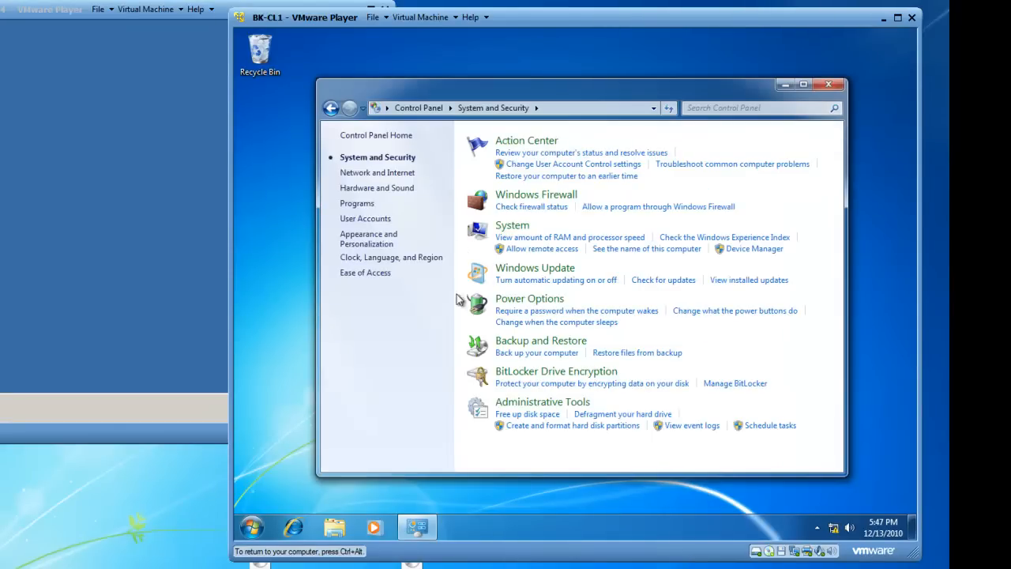
pyautogui.moveTo(512, 405)
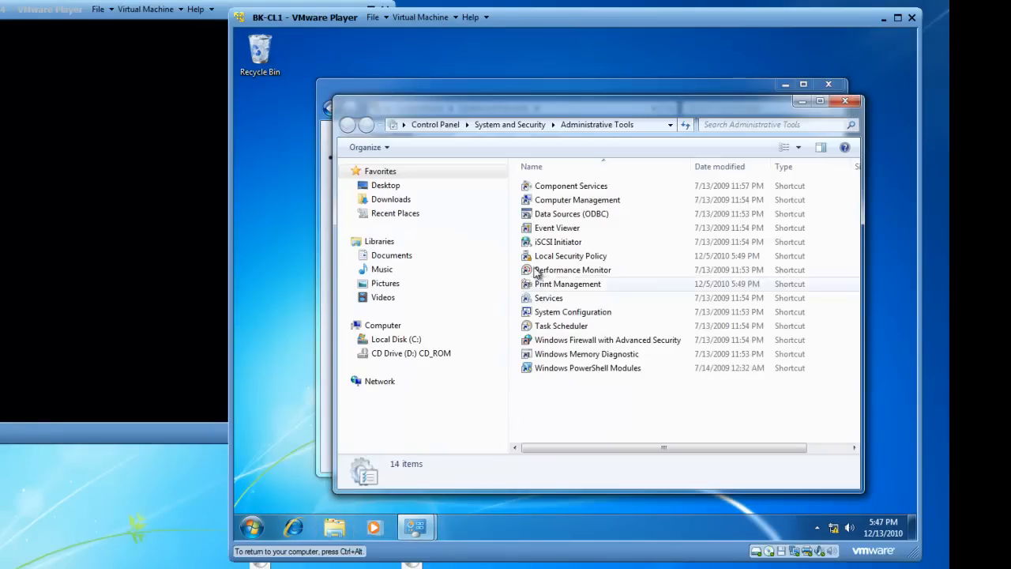
pyautogui.click(576, 199)
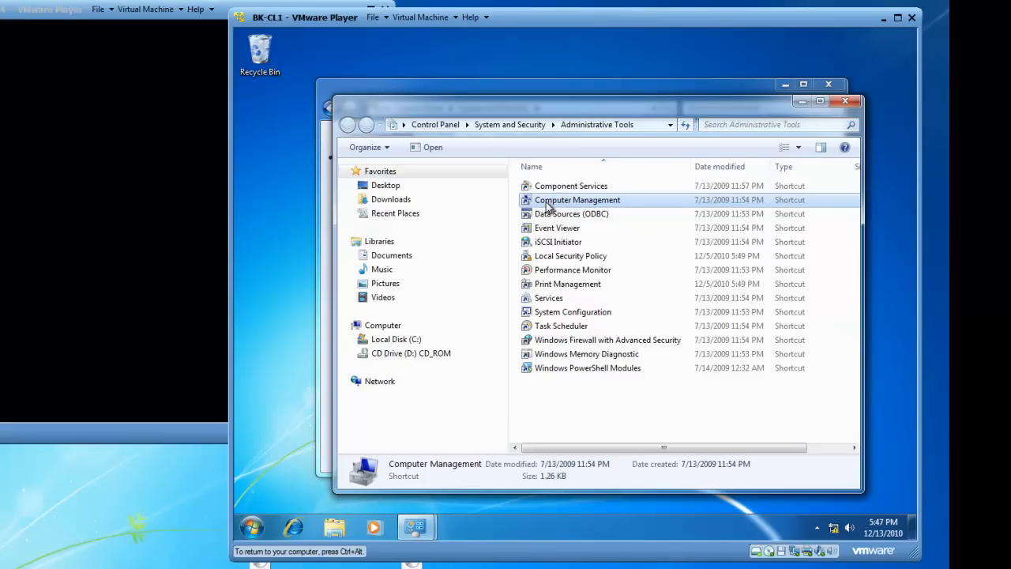
pyautogui.doubleClick(576, 199)
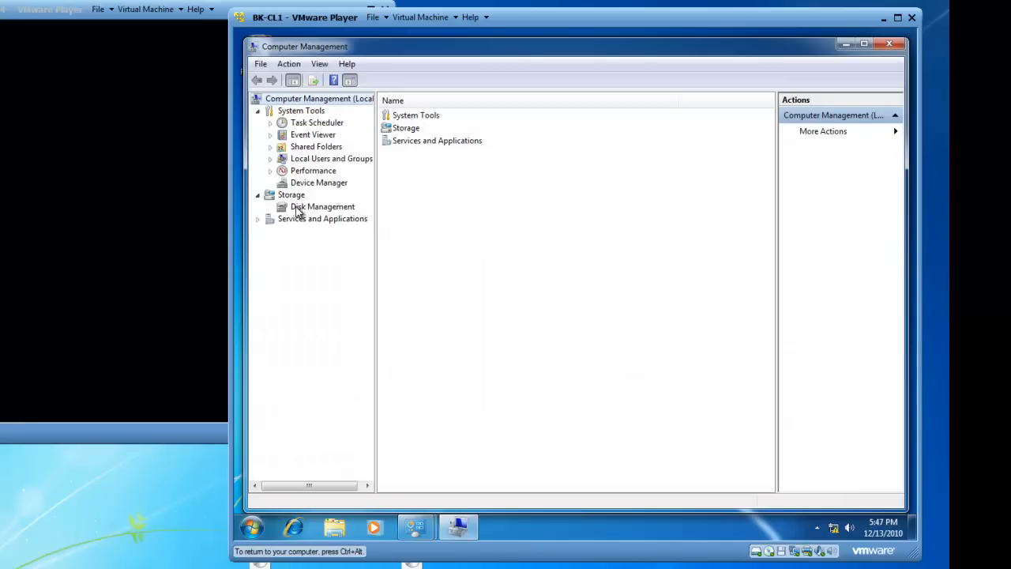
# - View Disk Management: Disk 0 at 50 GB with 40 GB C: and 10 GB unallocated
pyautogui.click(322, 206)
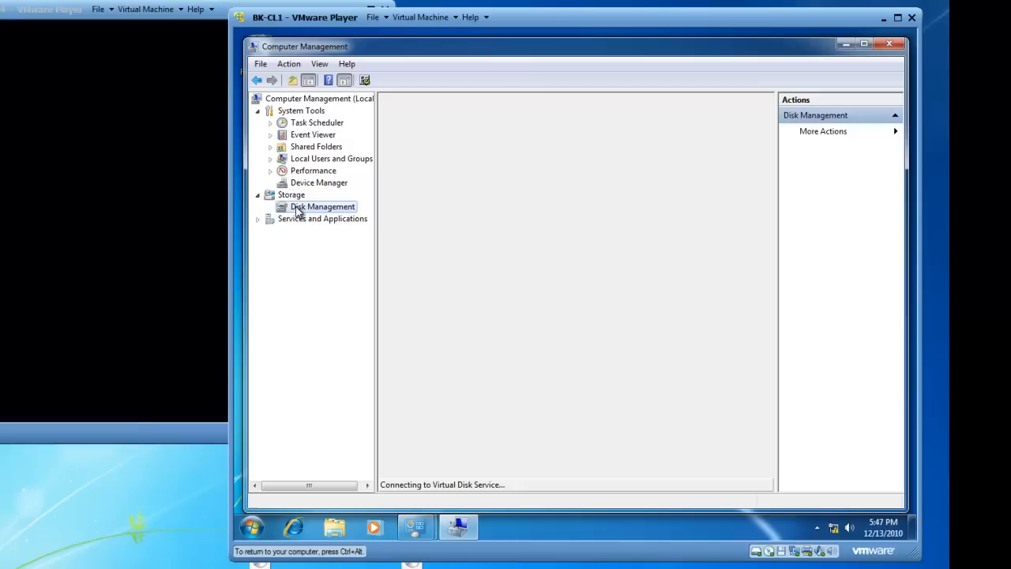
pyautogui.click(322, 206)
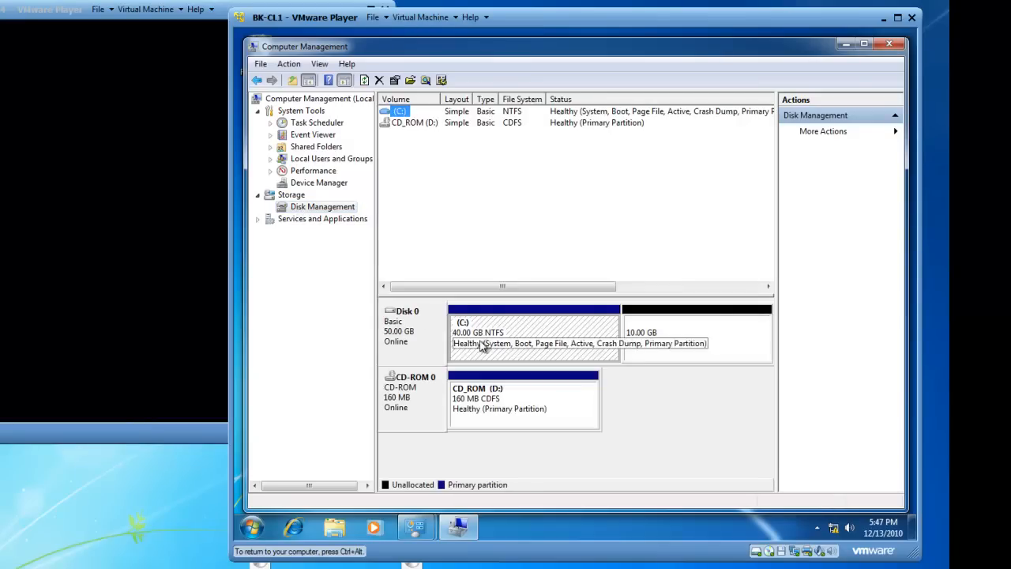
pyautogui.moveTo(501, 353)
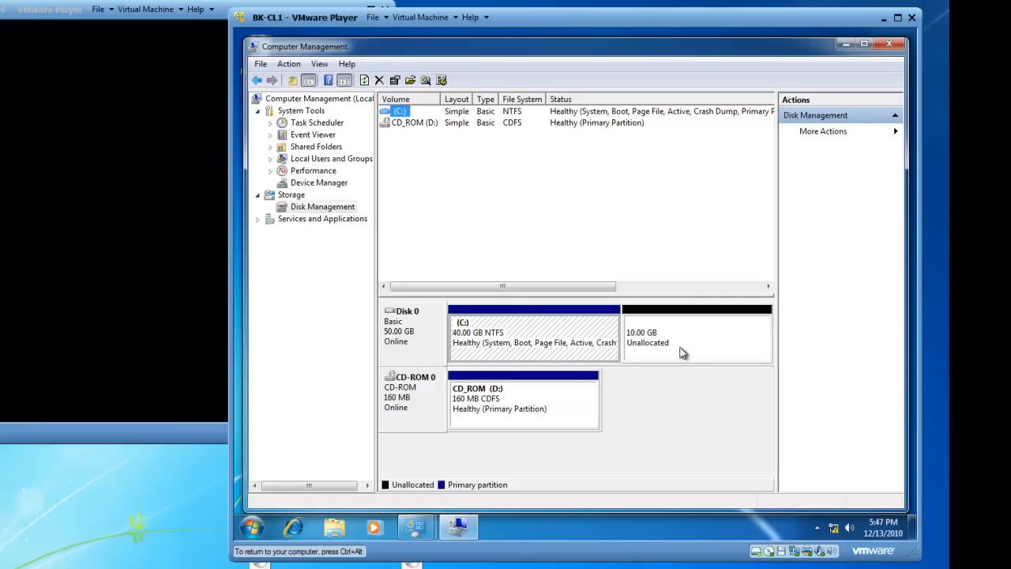
pyautogui.moveTo(665, 353)
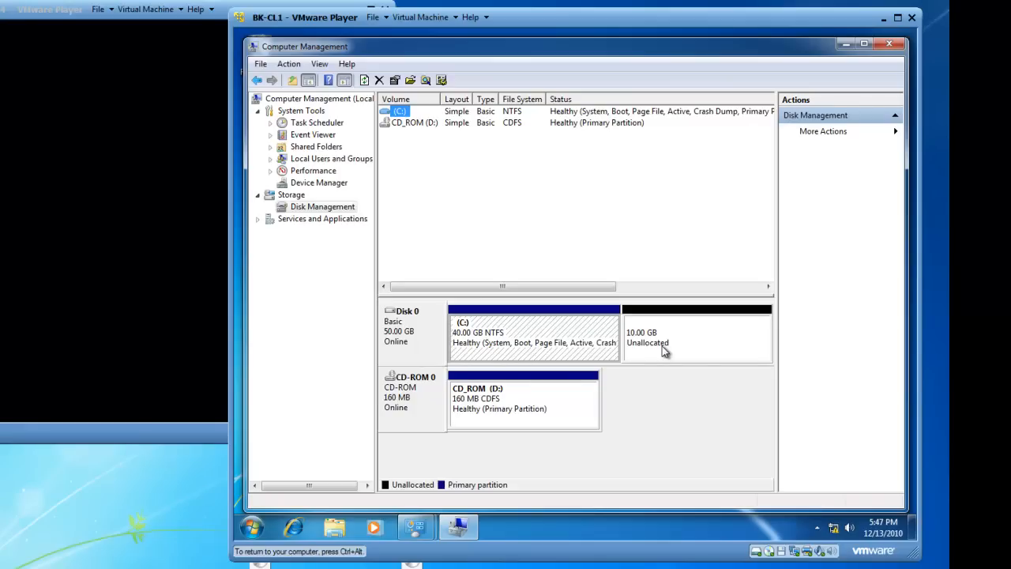
pyautogui.moveTo(549, 322)
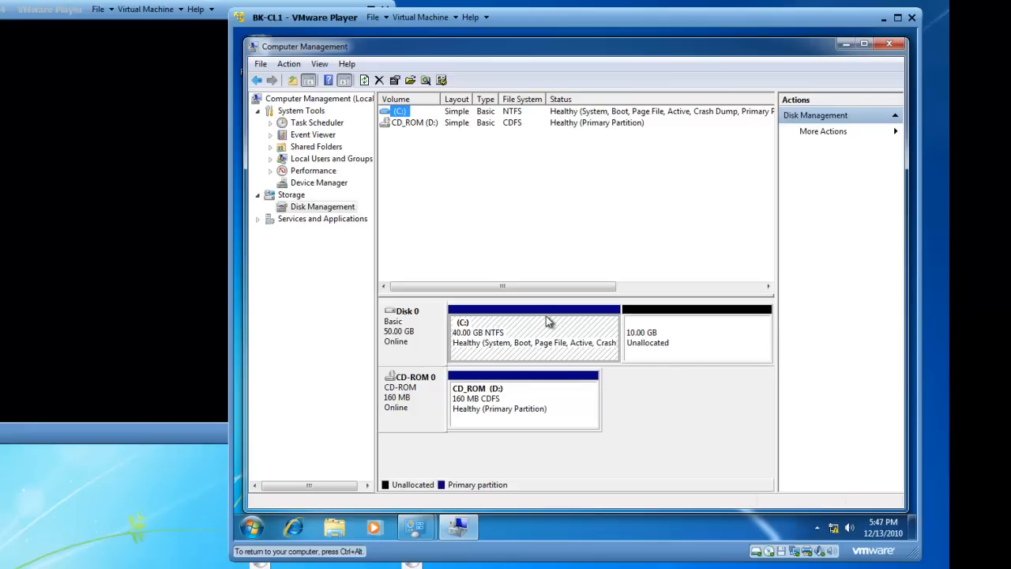